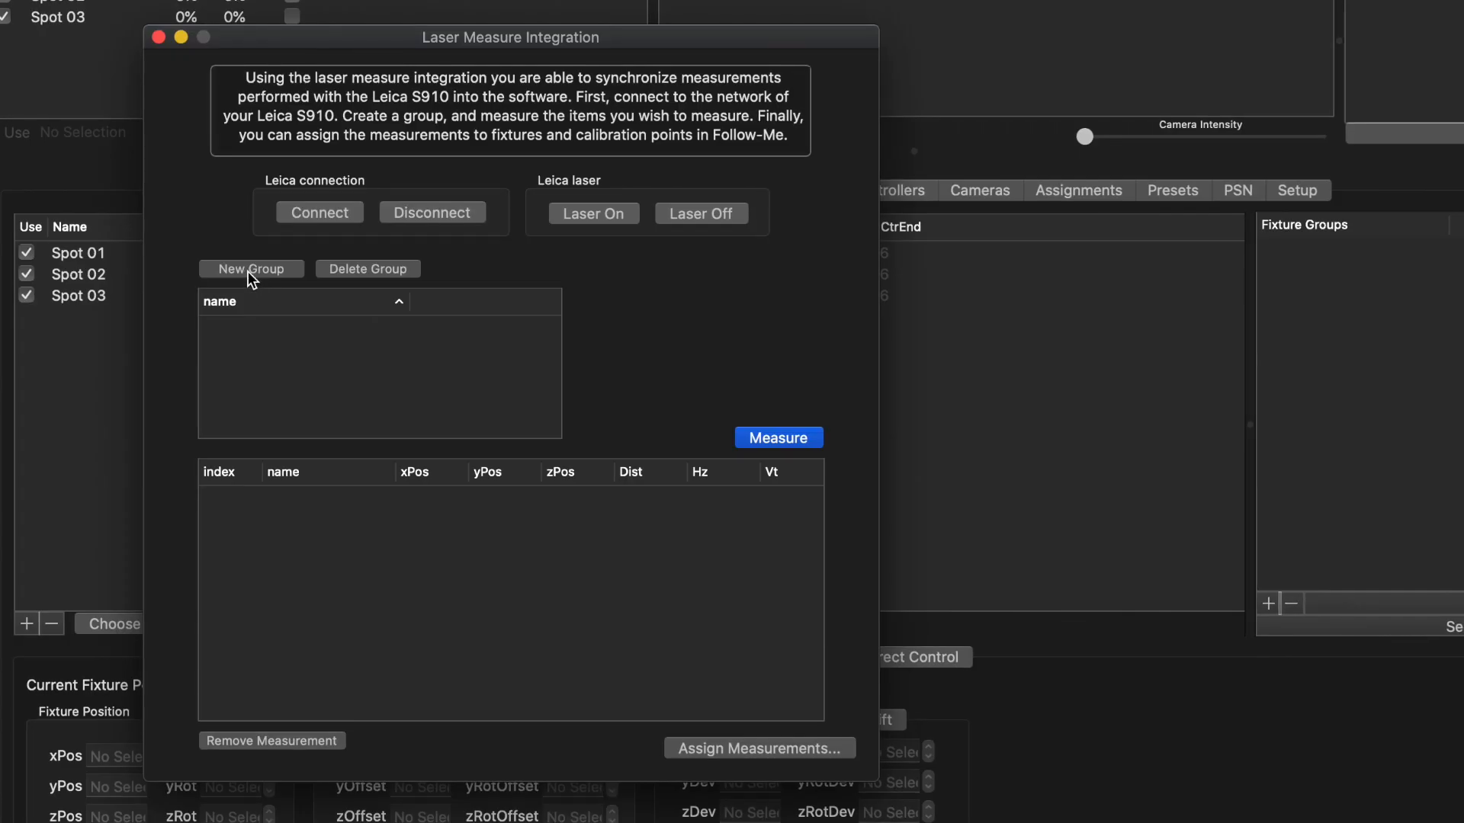
Add a new laser-measurement group and show the five-point calibration stage mesh in 3D
left_click(250, 269)
type("Calibration po")
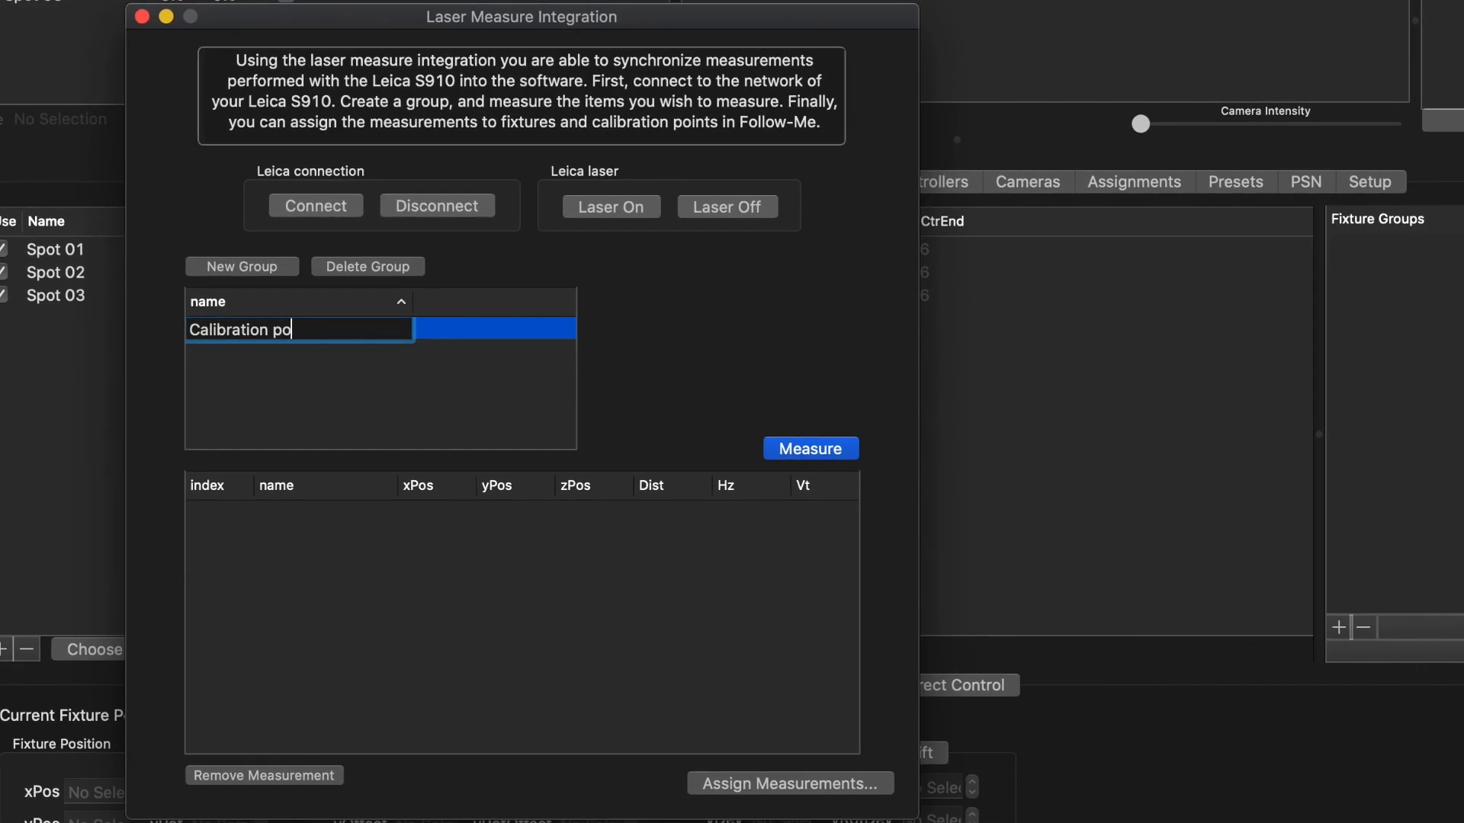
left_click(142, 17)
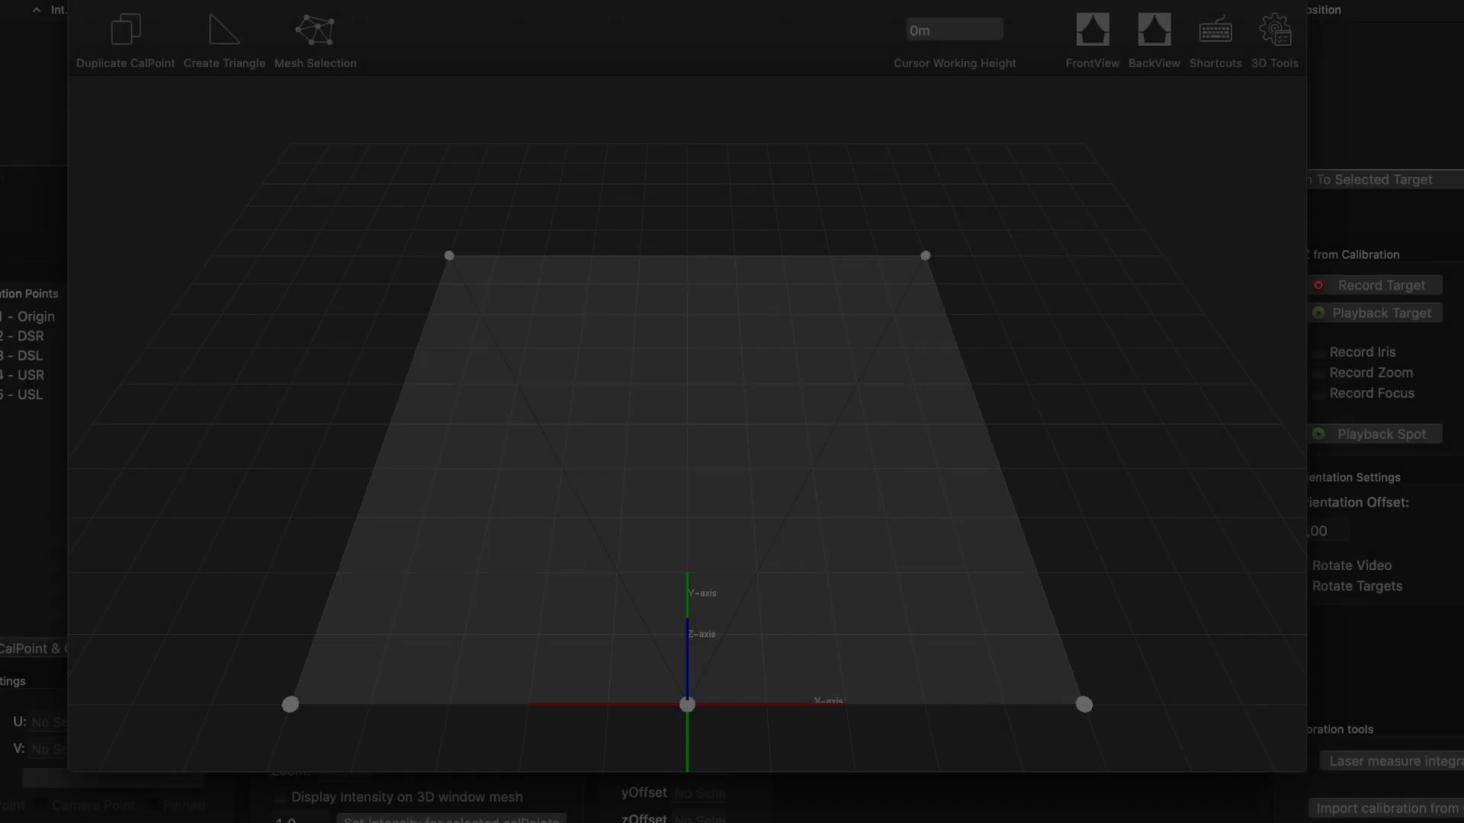